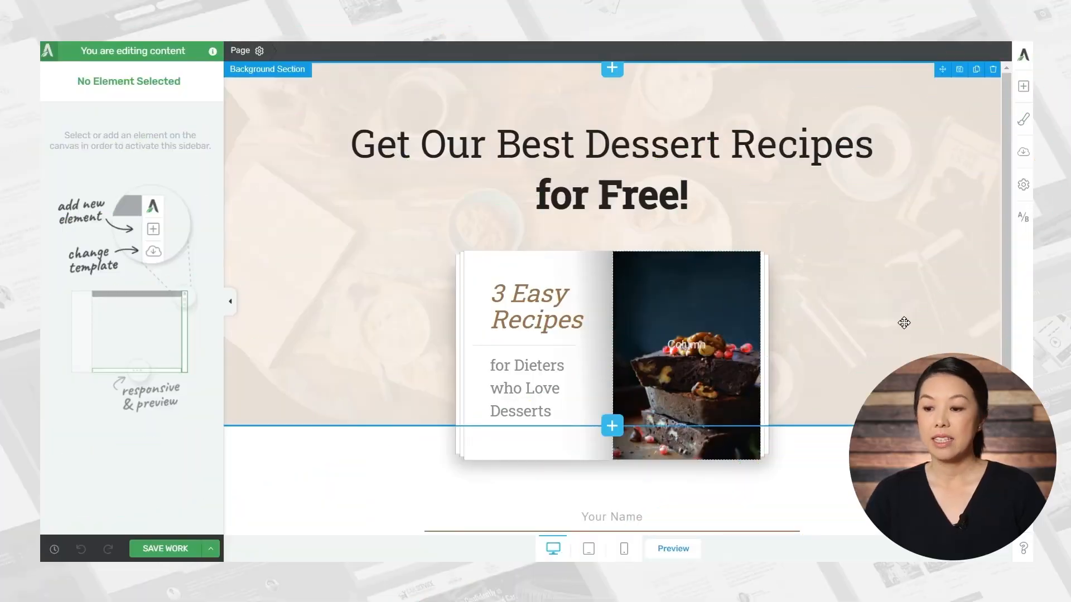
Duplicate the Control variation as Fruity Desserts and distribute traffic evenly 50/50.
scroll("down", 3)
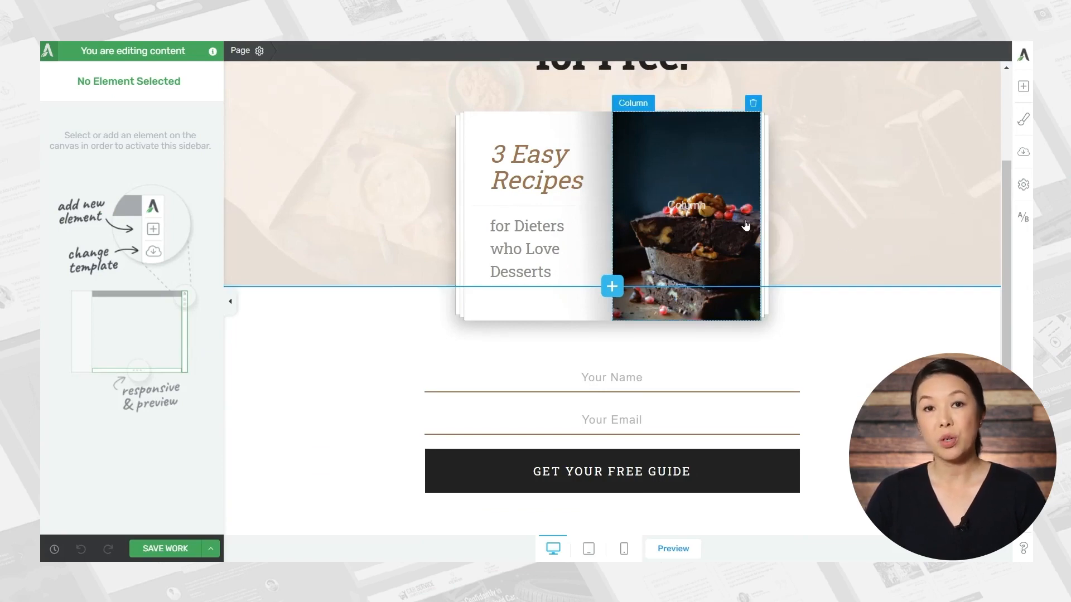
mouse_move(807, 251)
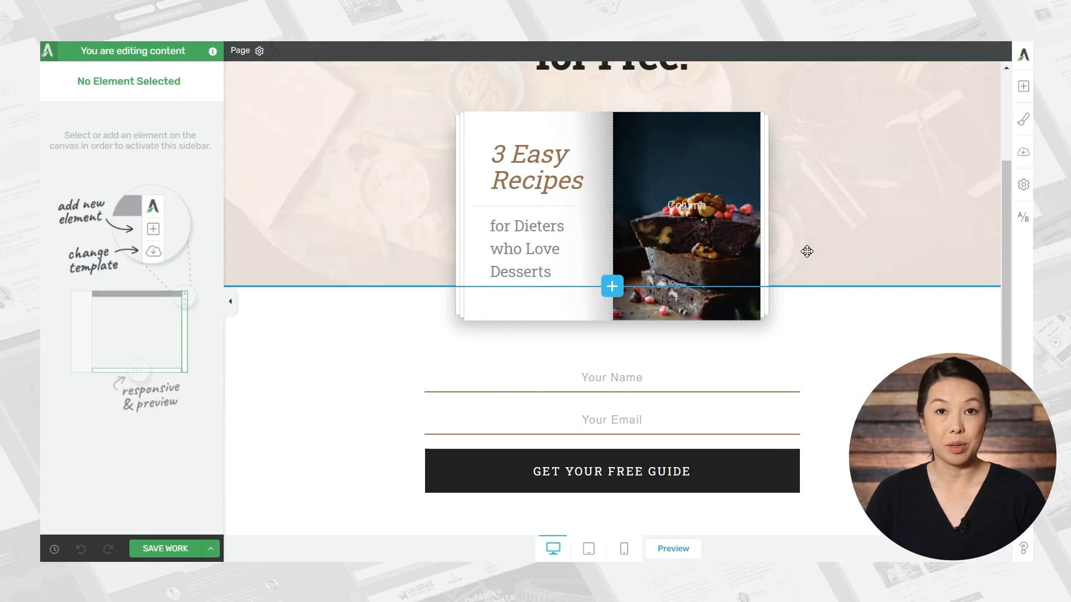
mouse_move(881, 241)
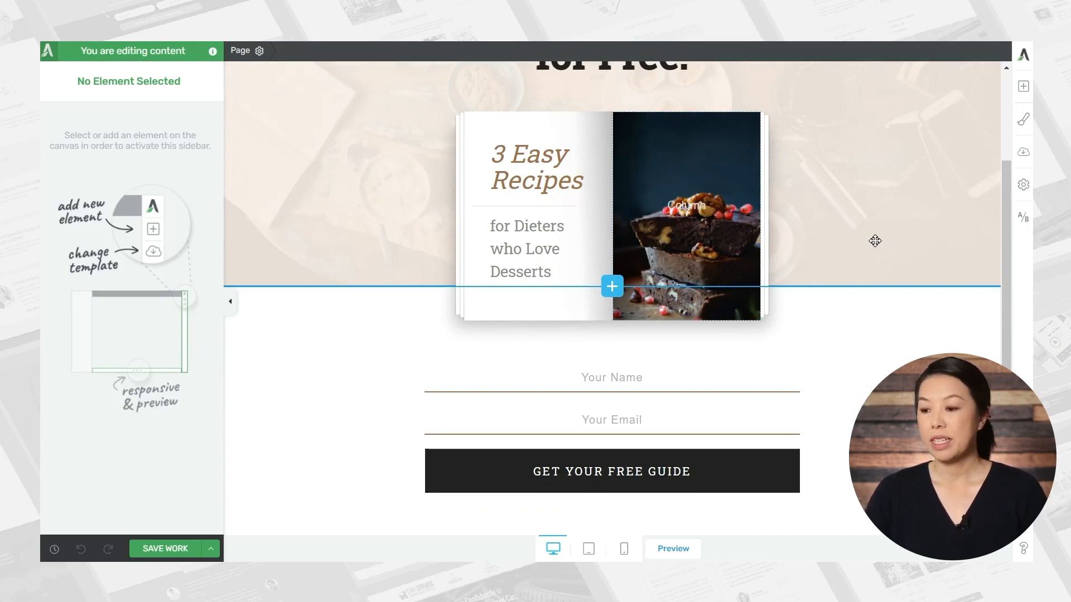
mouse_move(1022, 218)
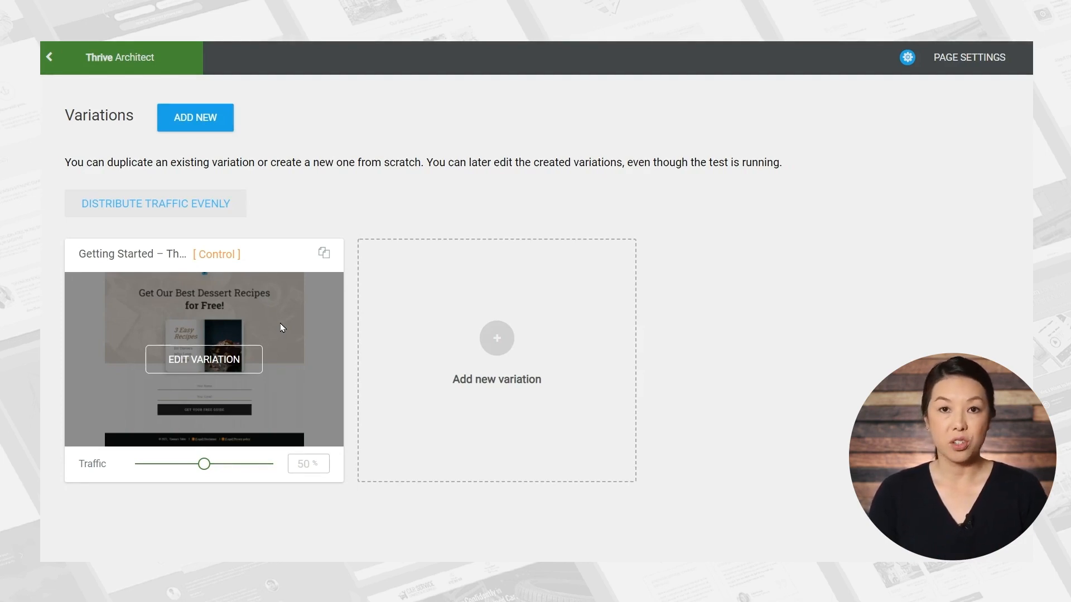
mouse_move(151, 124)
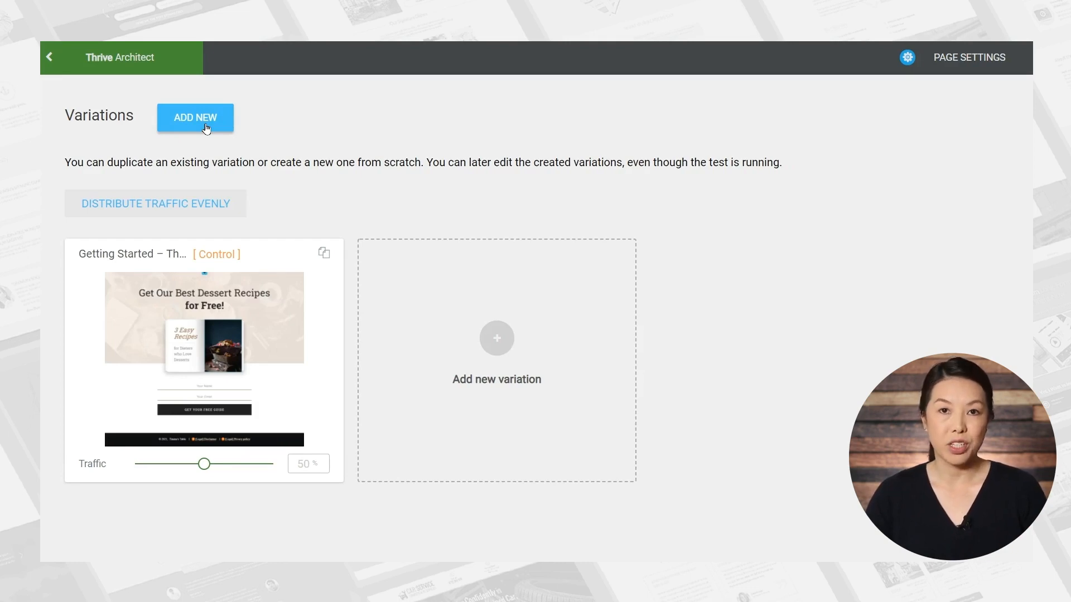
mouse_move(325, 256)
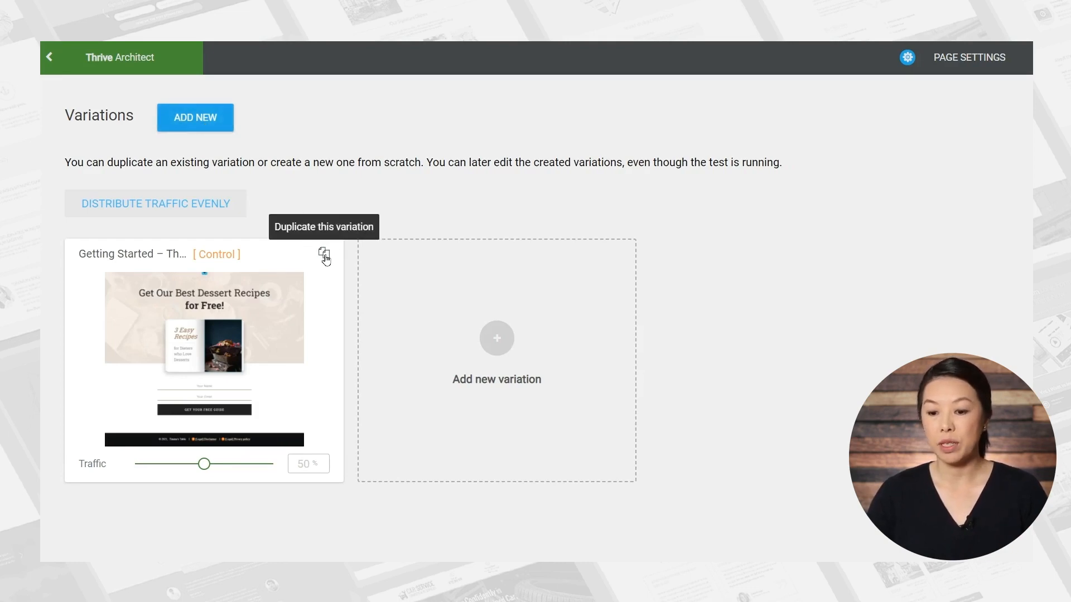
left_click(324, 257)
type("Fruity Desserts")
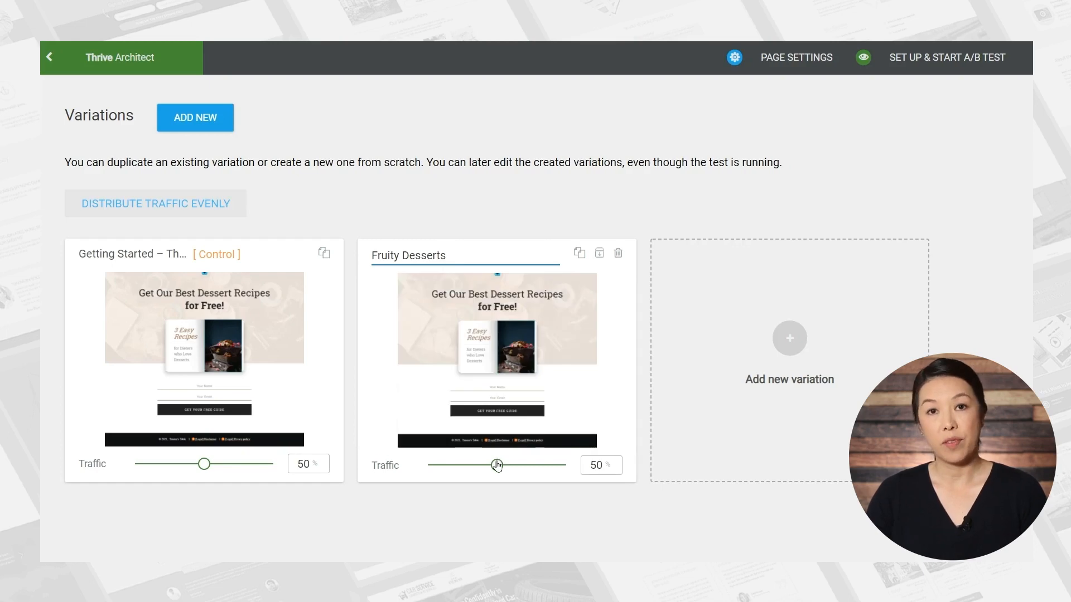
left_click_drag(496, 464, 537, 464)
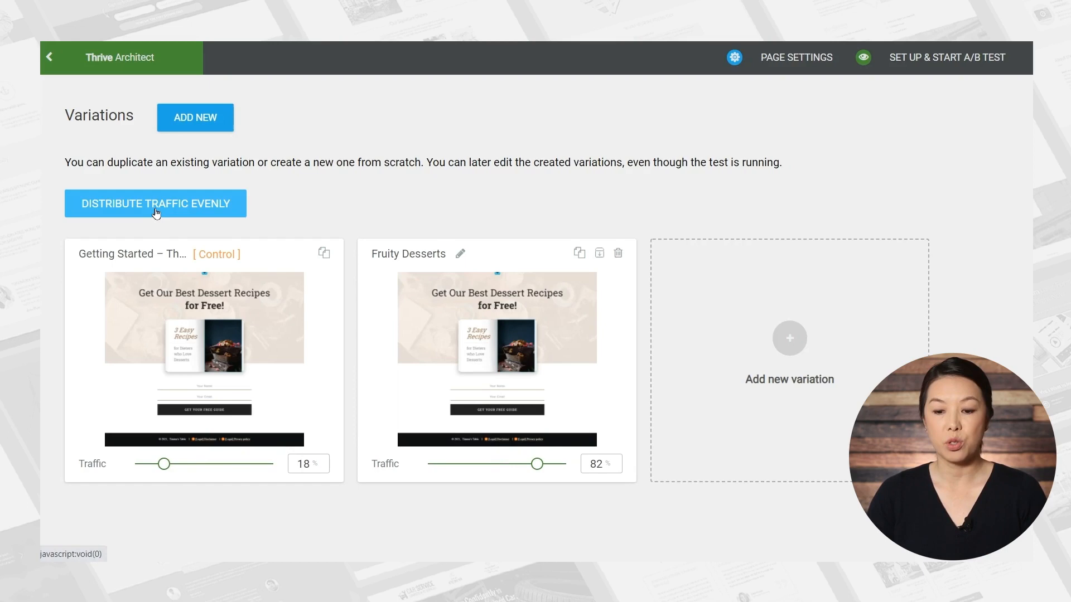
left_click(155, 203)
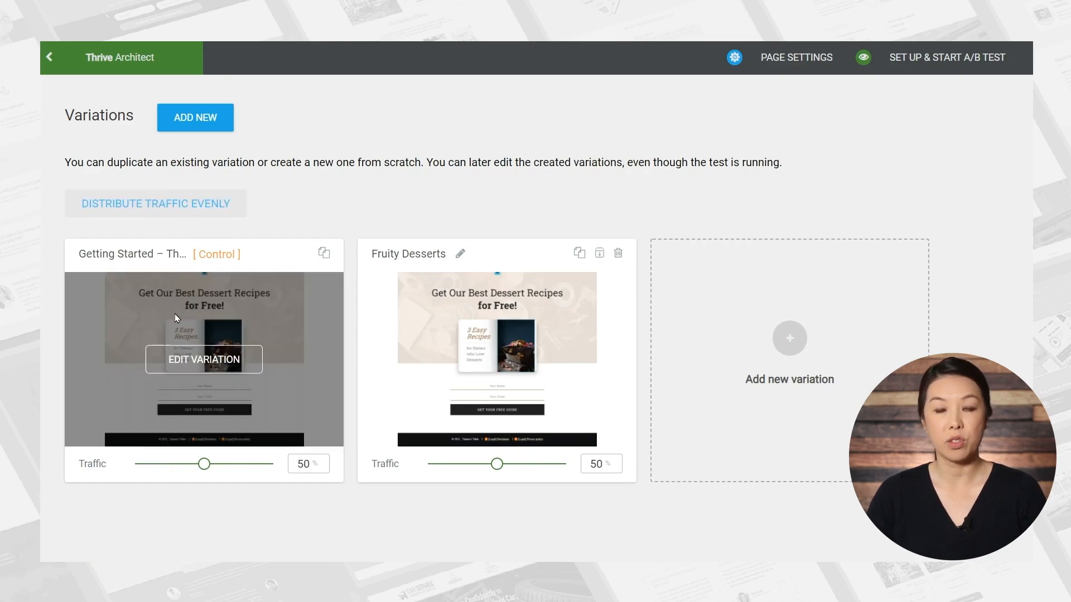
mouse_move(487, 333)
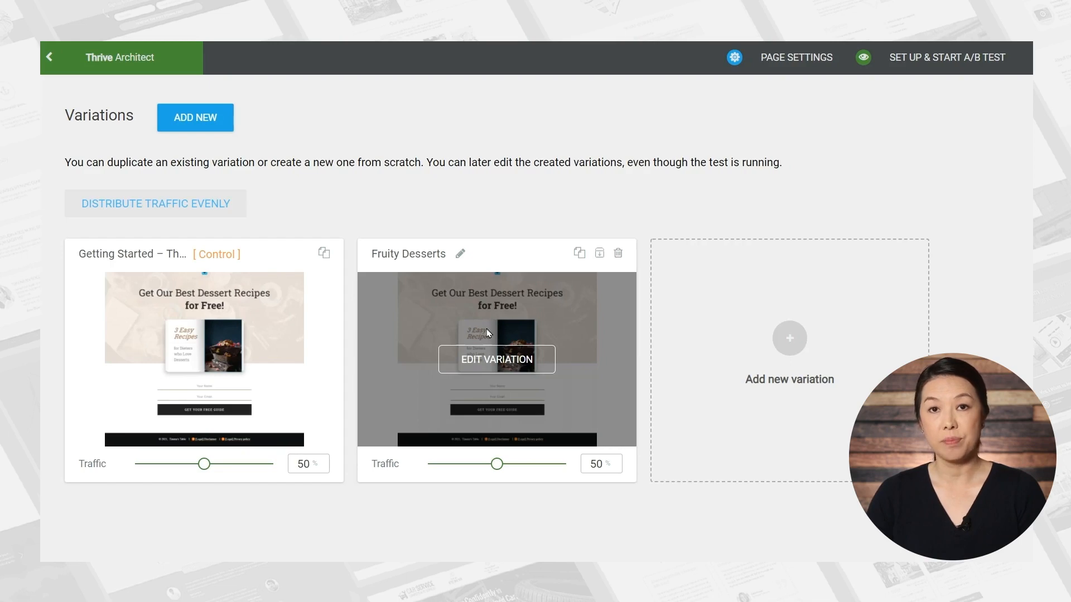
mouse_move(591, 390)
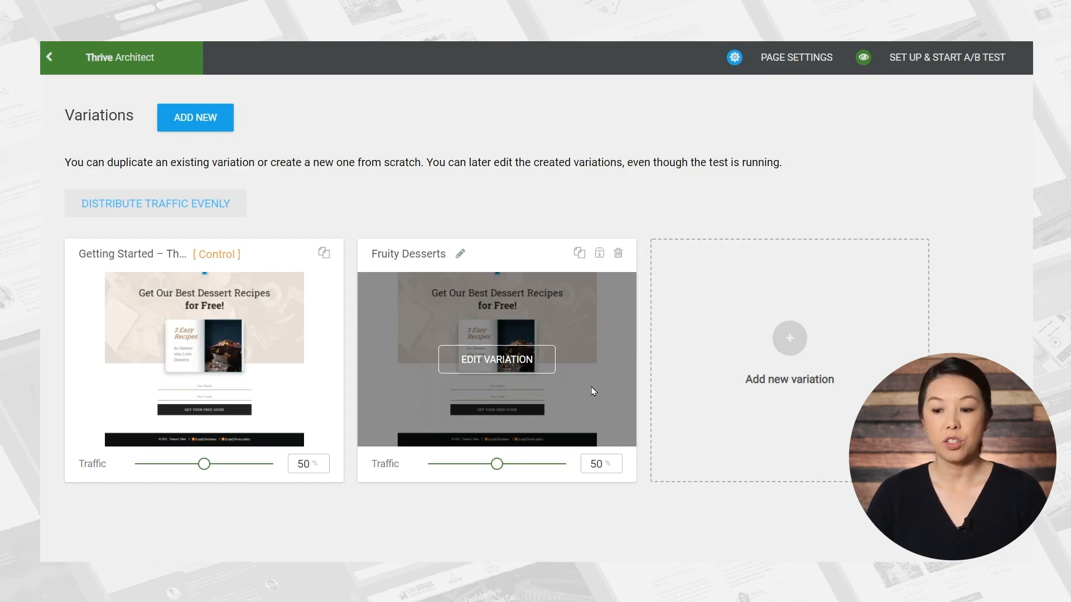
Edit Fruity Desserts: use the raspberry dessert photo and button text 'YES! I WANT MY FREE RECIPES!'.
left_click(497, 359)
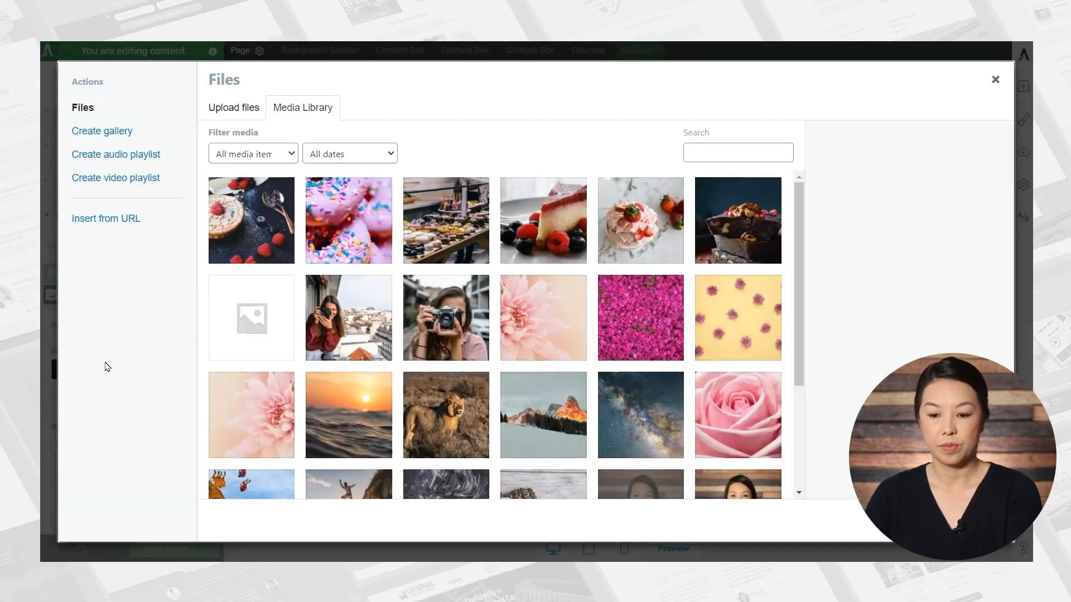
left_click(993, 79)
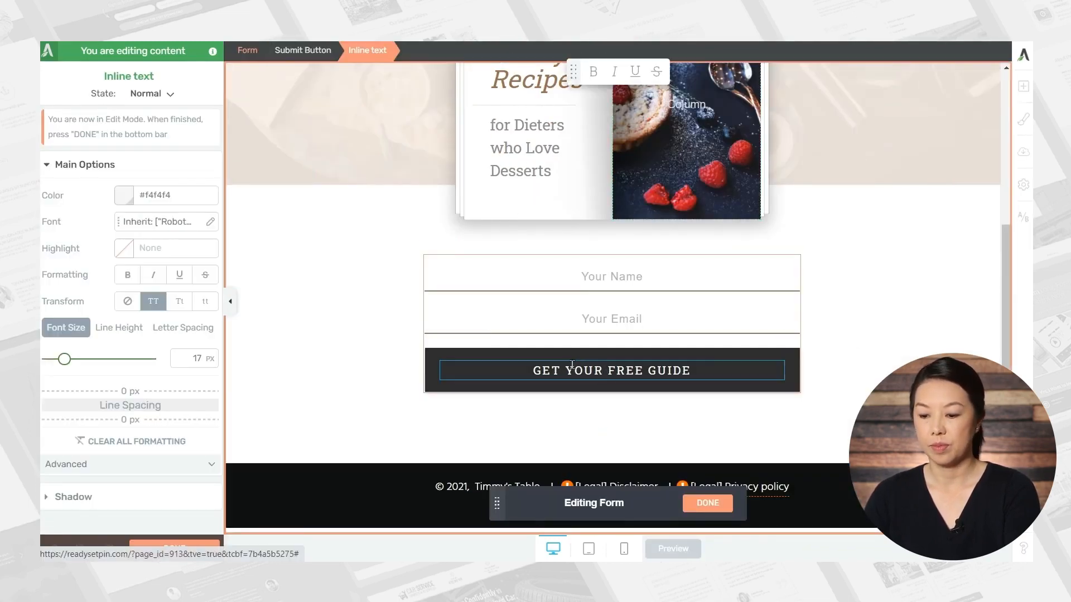
type("YES! I WANT MY FREE RECIPES!")
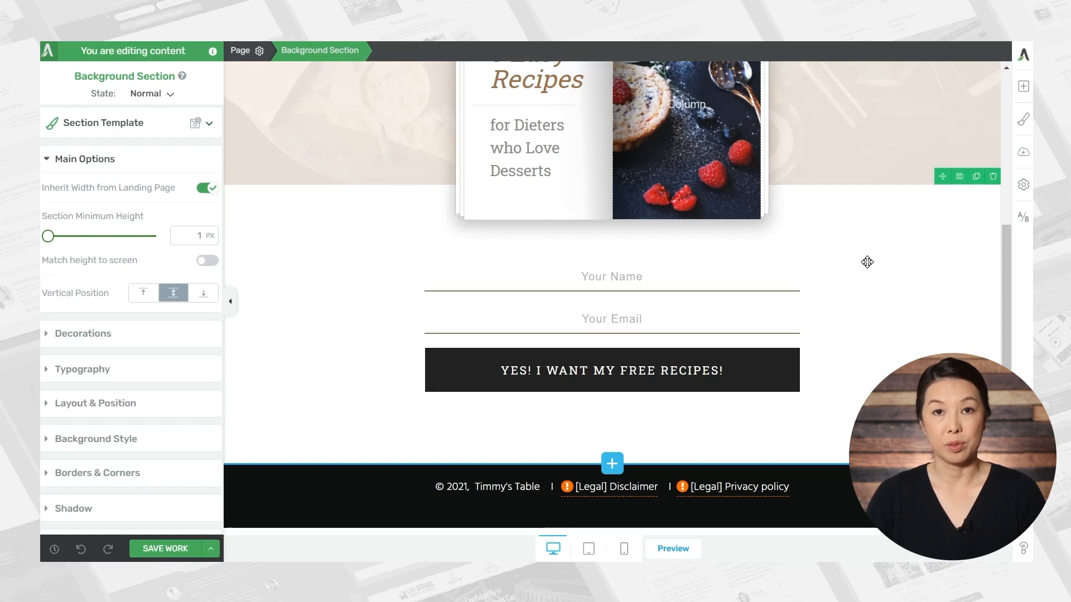
Bring up the library of ready-made page blocks from the elements panel.
left_click(1023, 87)
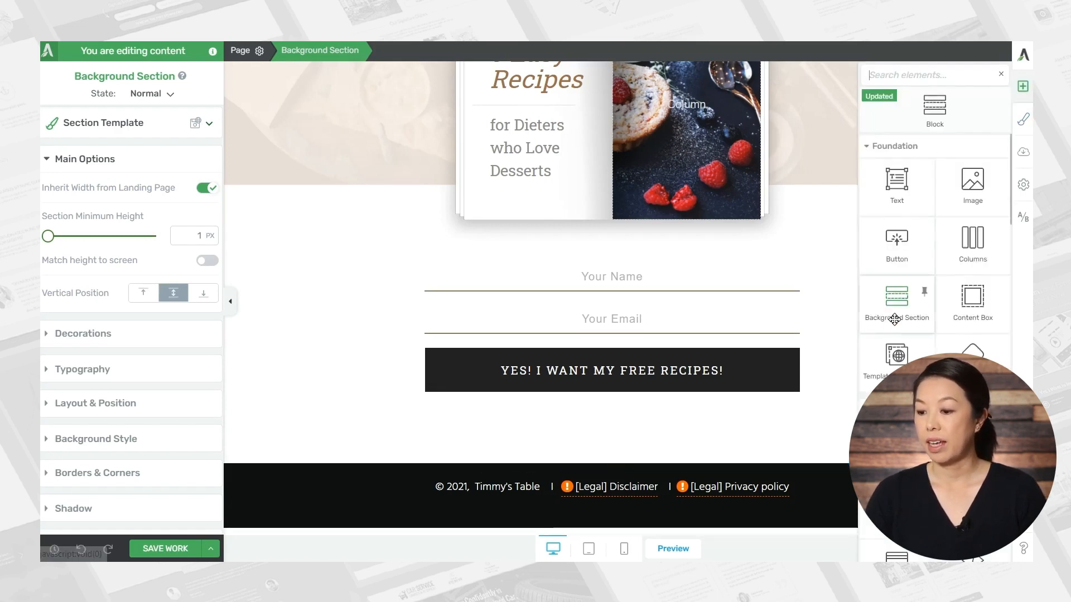
mouse_move(971, 186)
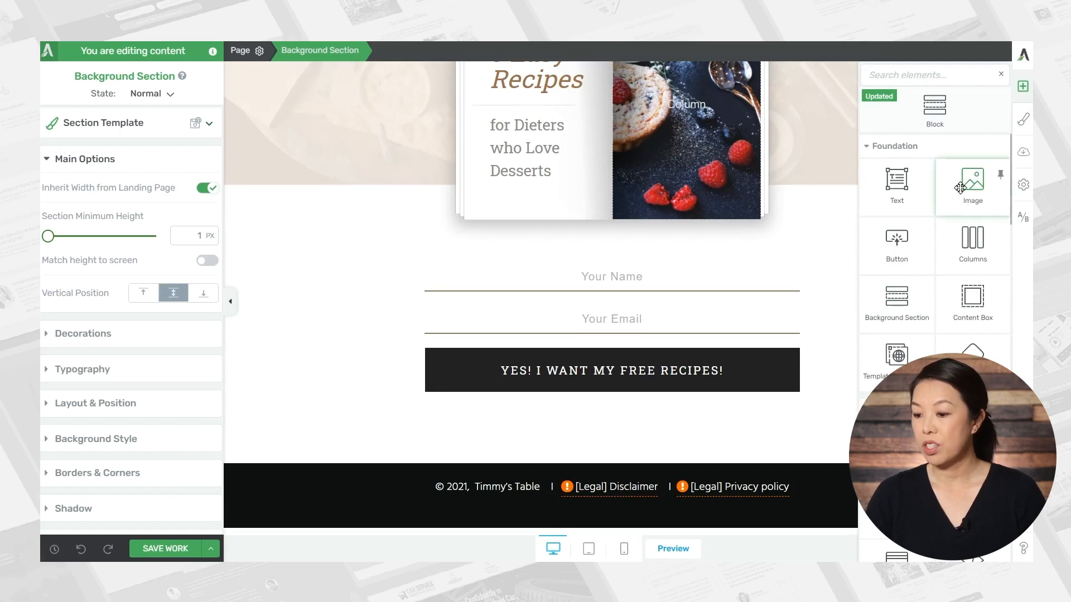
scroll("down", 3)
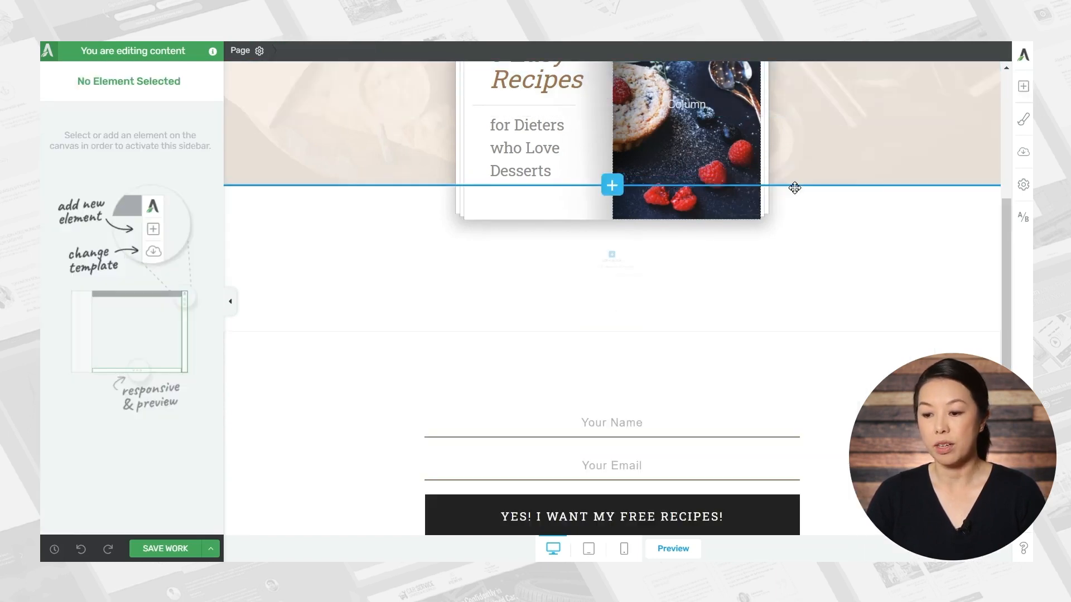
left_click(611, 185)
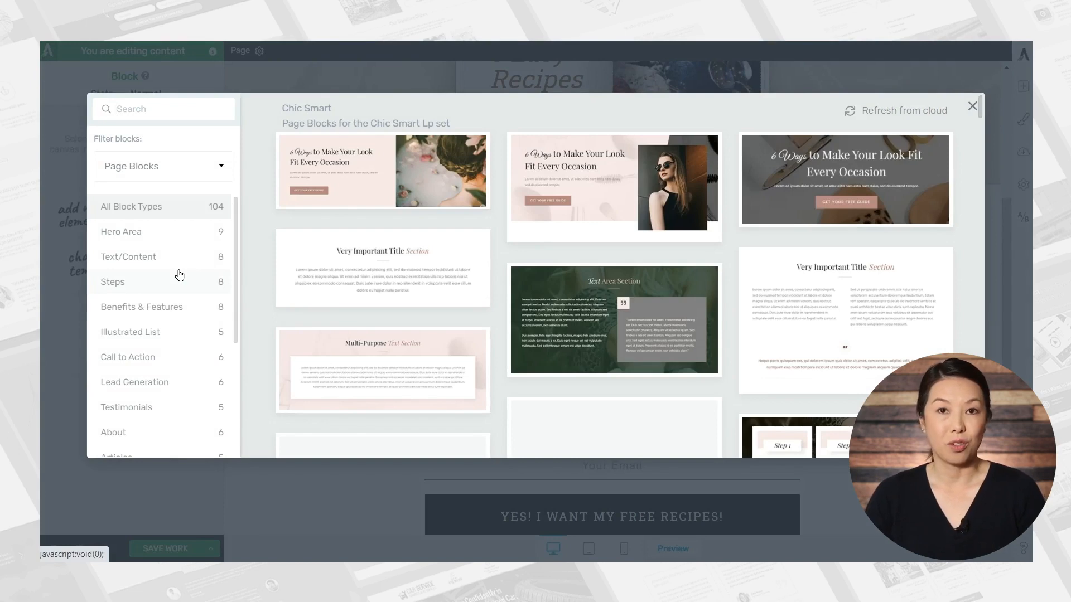
mouse_move(177, 292)
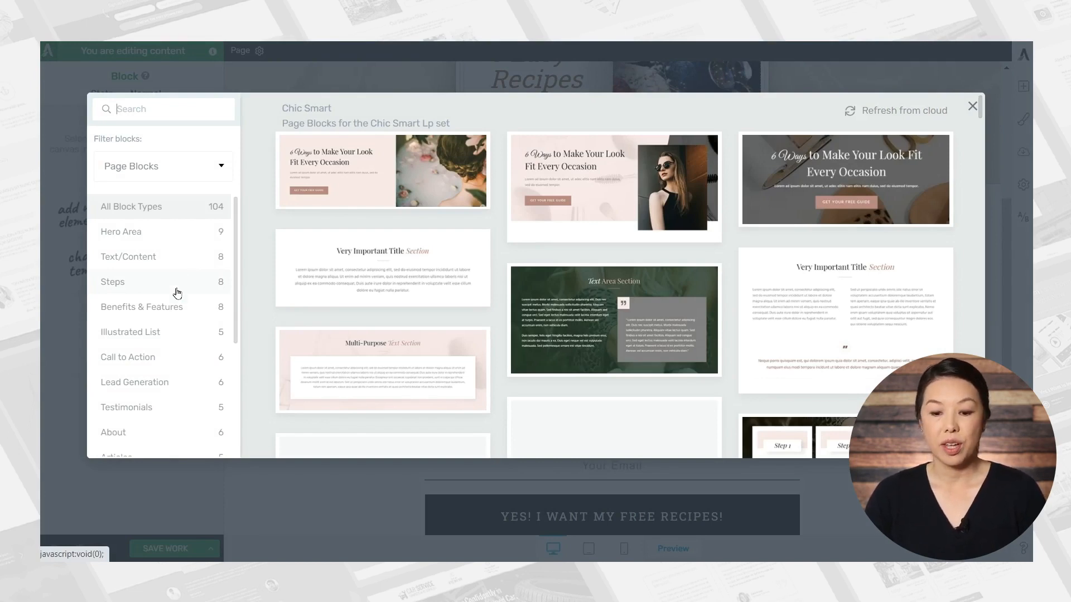
Filter to Testimonials and insert the three-card 'What Others Say' block.
left_click(142, 307)
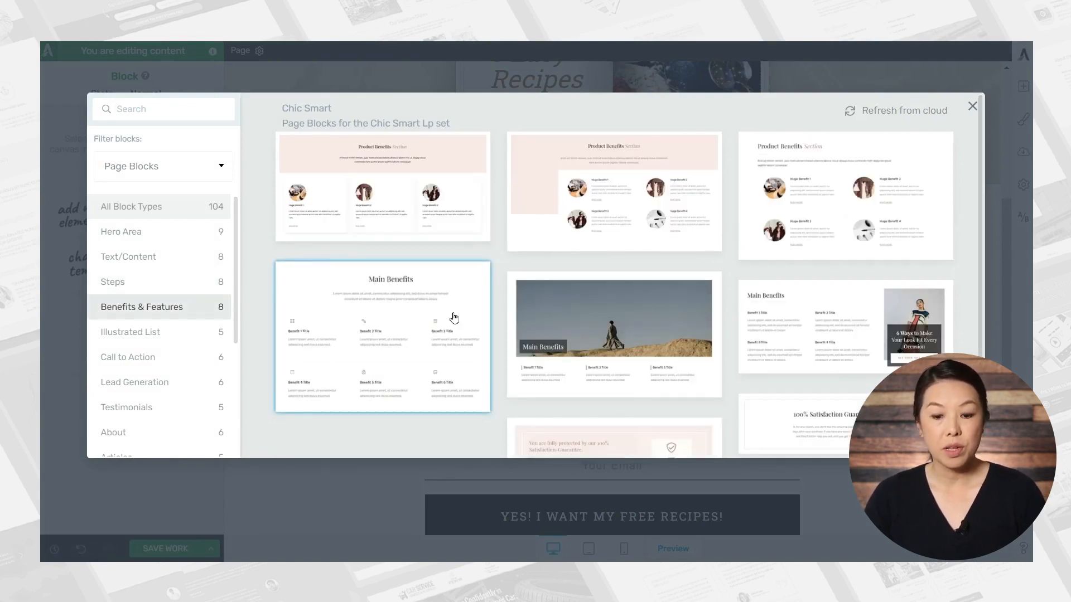
left_click(129, 332)
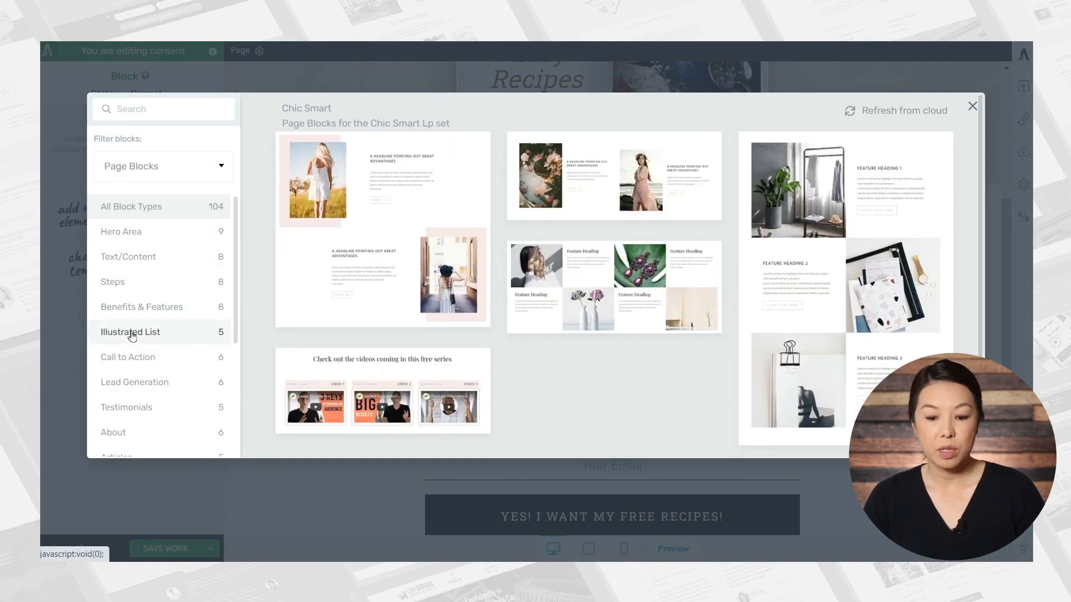
left_click(126, 407)
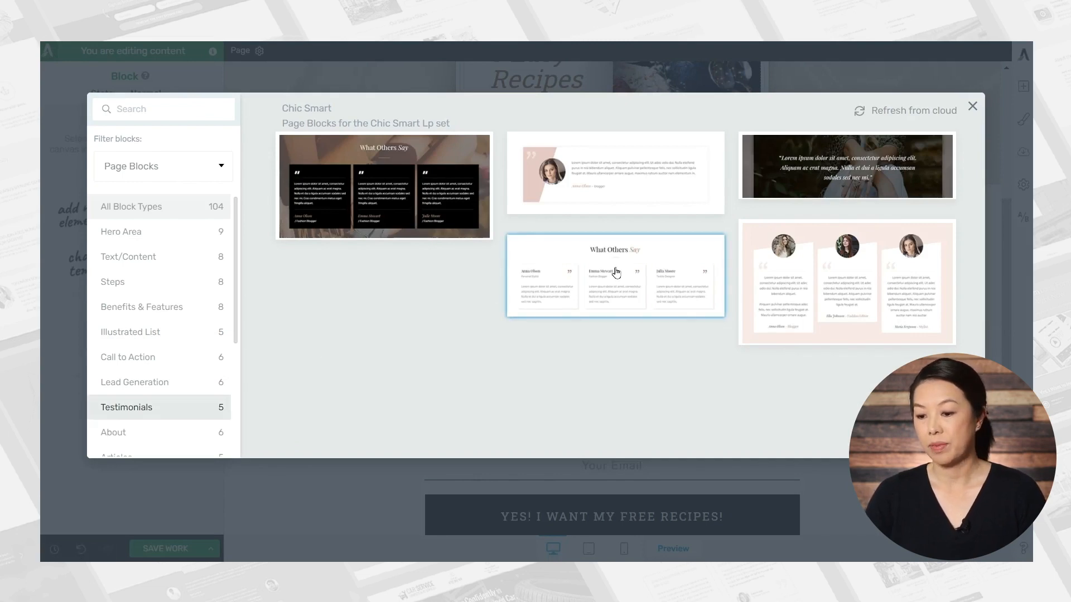
left_click(614, 275)
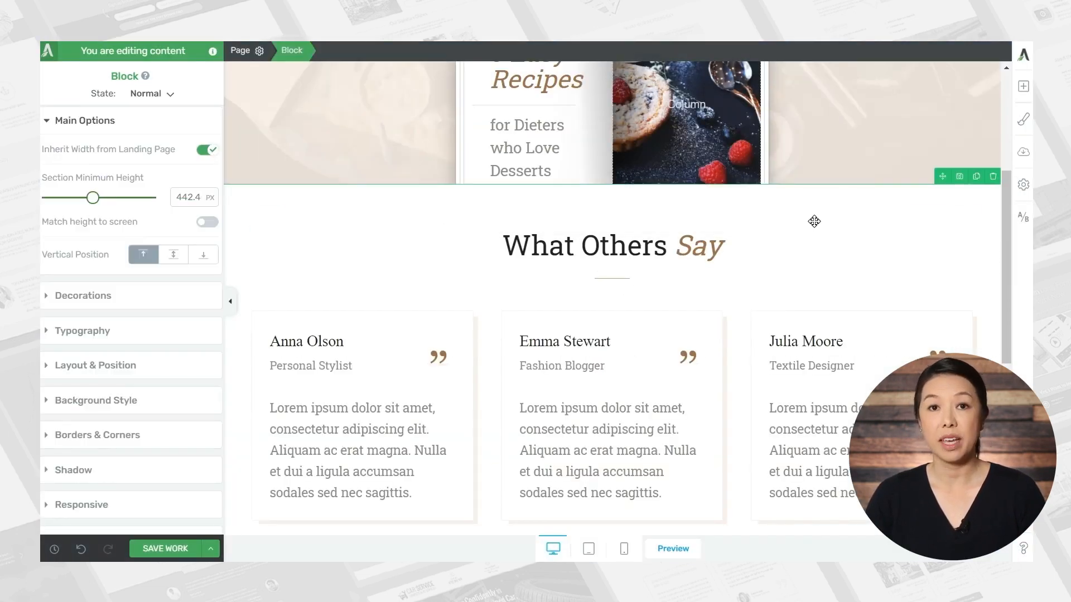
mouse_move(271, 309)
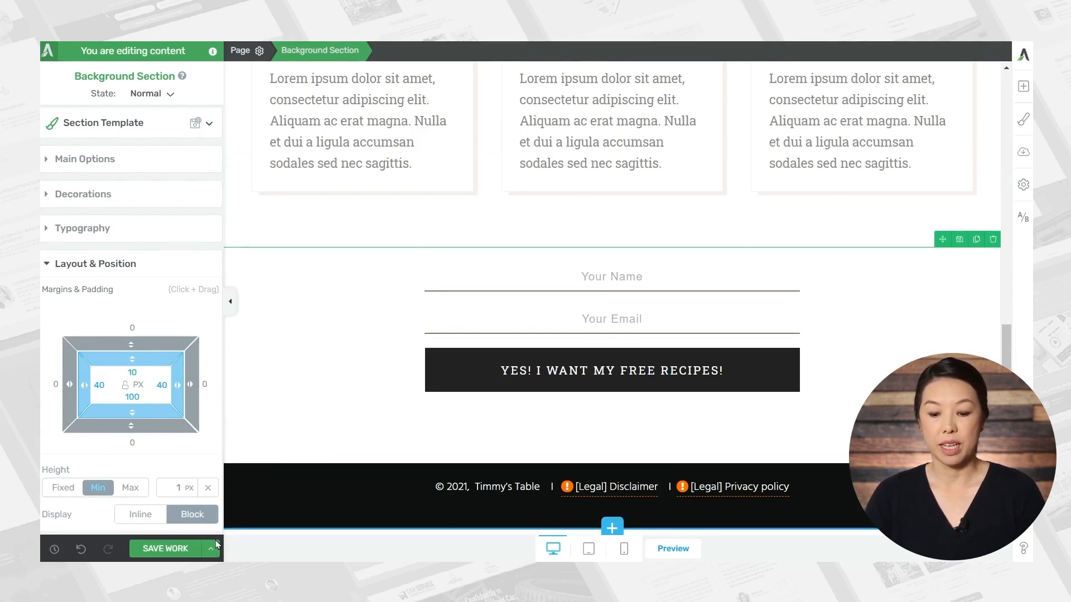
Save all changes to the Fruity Desserts variation with Save Work.
left_click(164, 549)
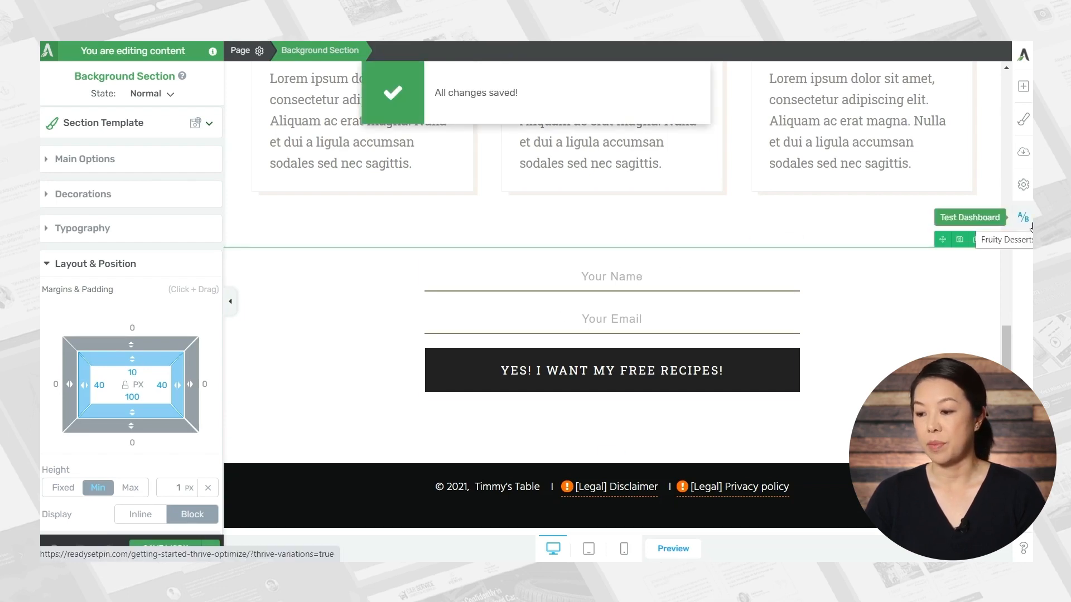
Set up an A/B test named 'Chocolate vs Fruity' with Automatic Winner settings enabled.
left_click(1024, 218)
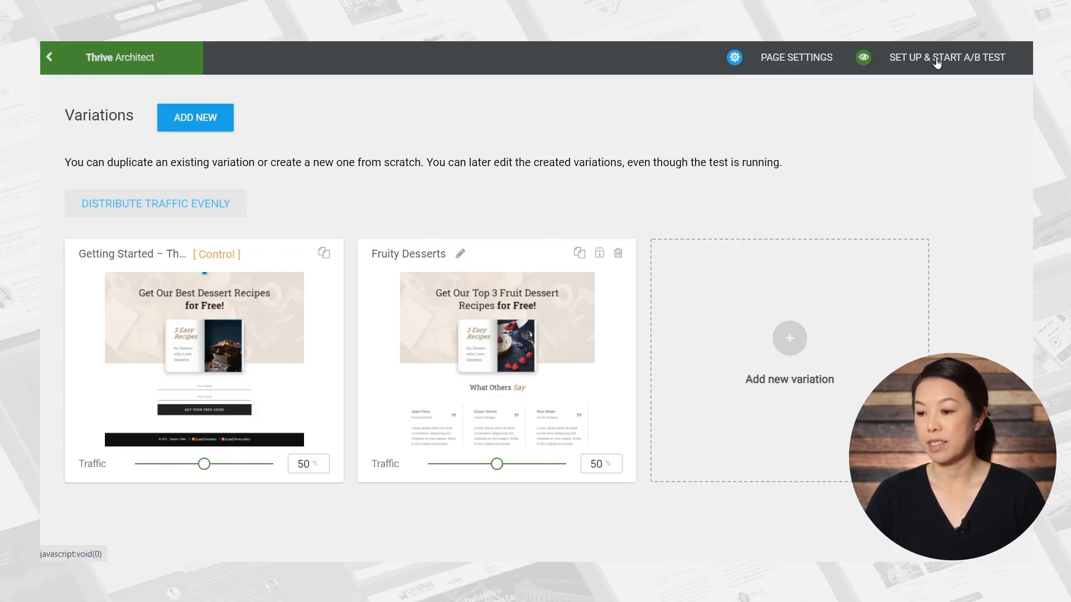
left_click(947, 57)
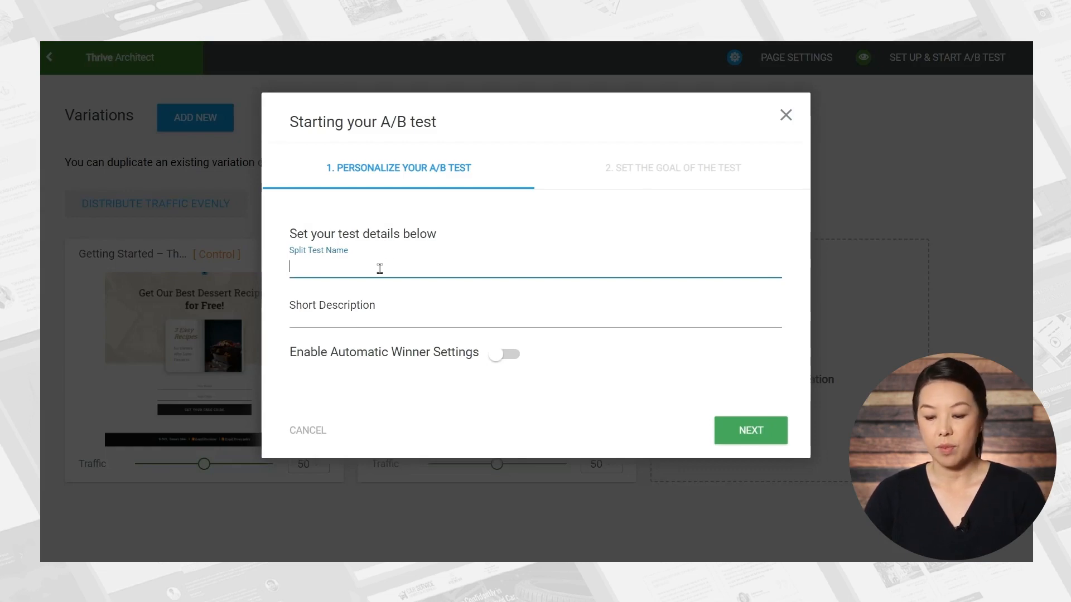
type("Chocolate vs Fruity")
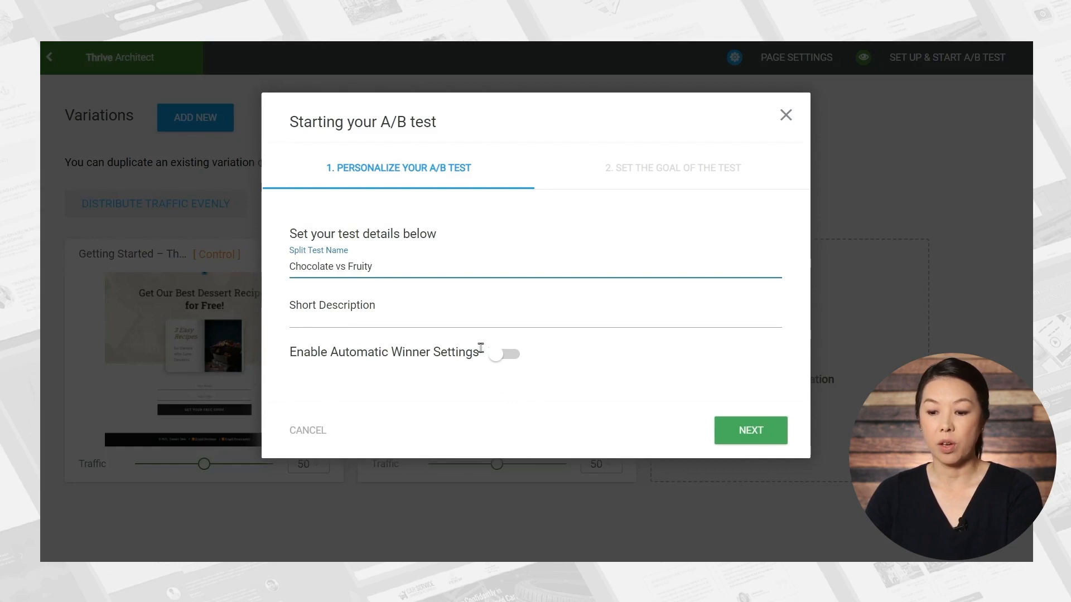
left_click(506, 353)
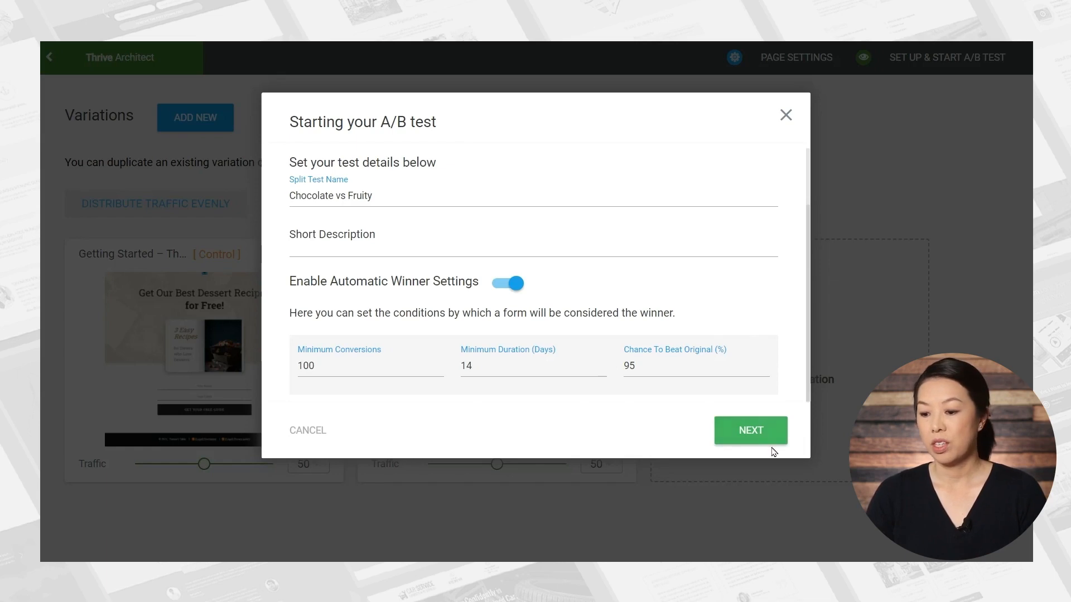
Choose Subscriptions as the test goal and start the A/B test.
left_click(750, 431)
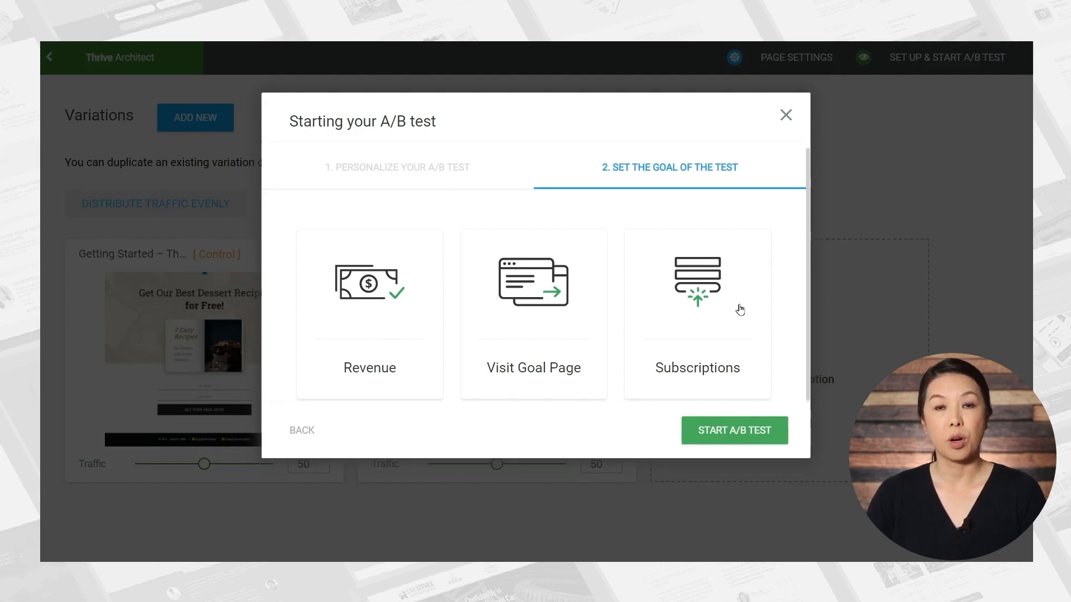
mouse_move(704, 322)
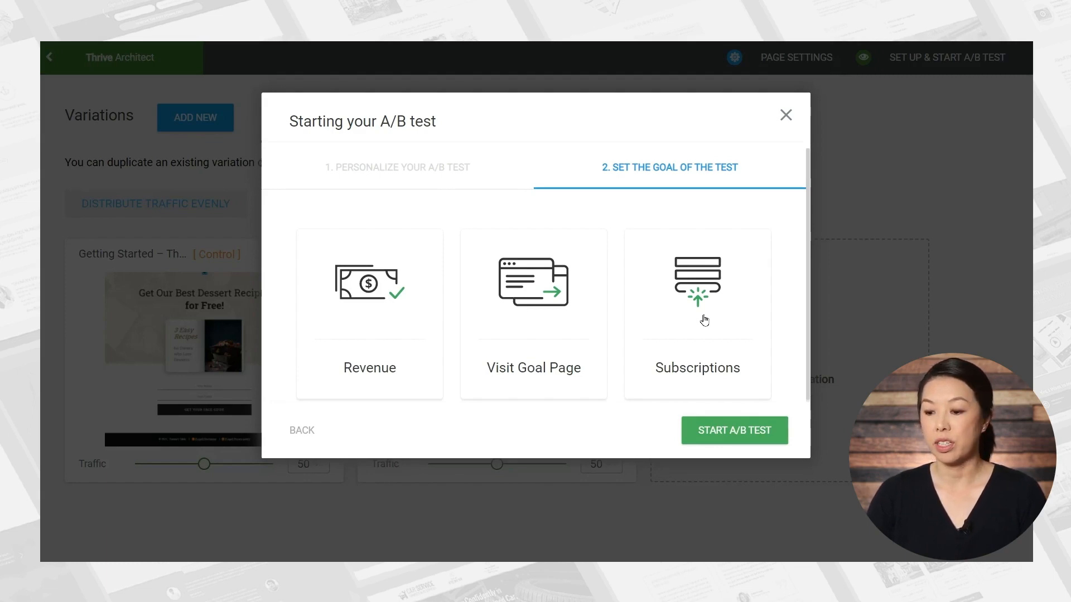
left_click(696, 283)
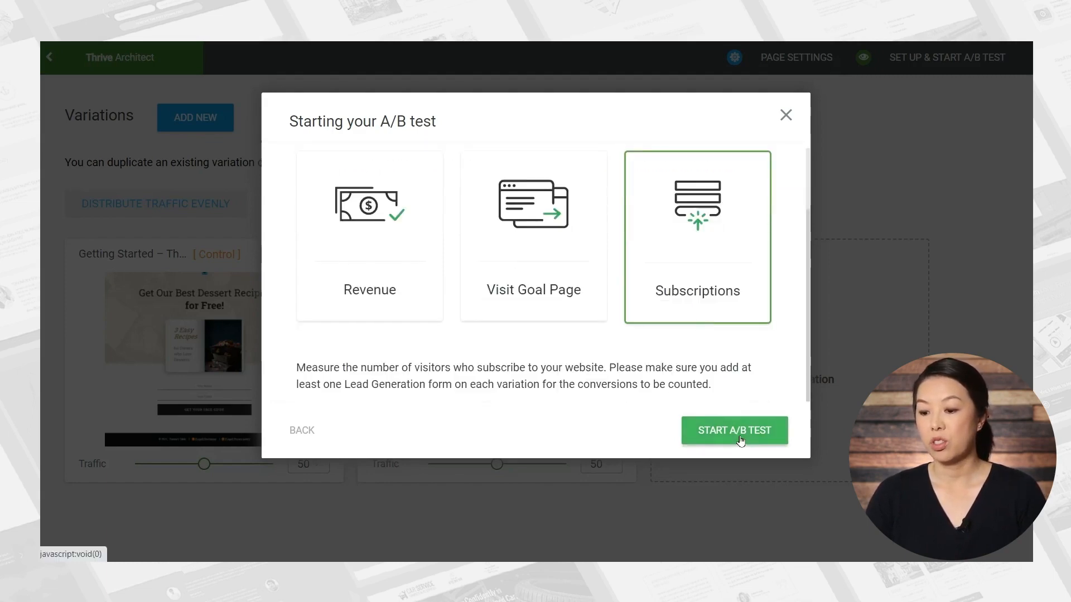
left_click(734, 430)
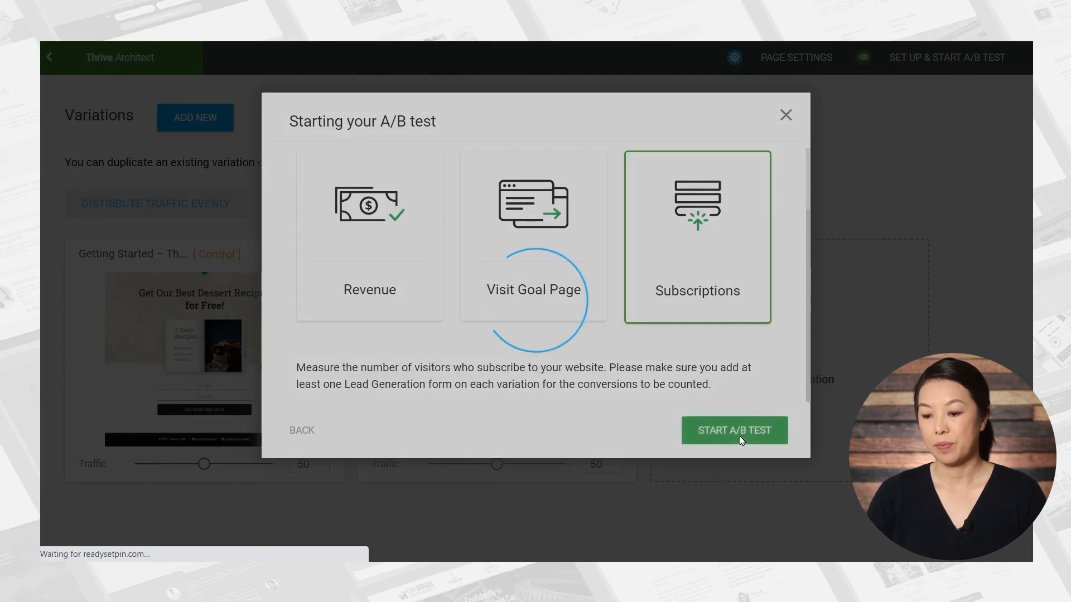
left_click(734, 431)
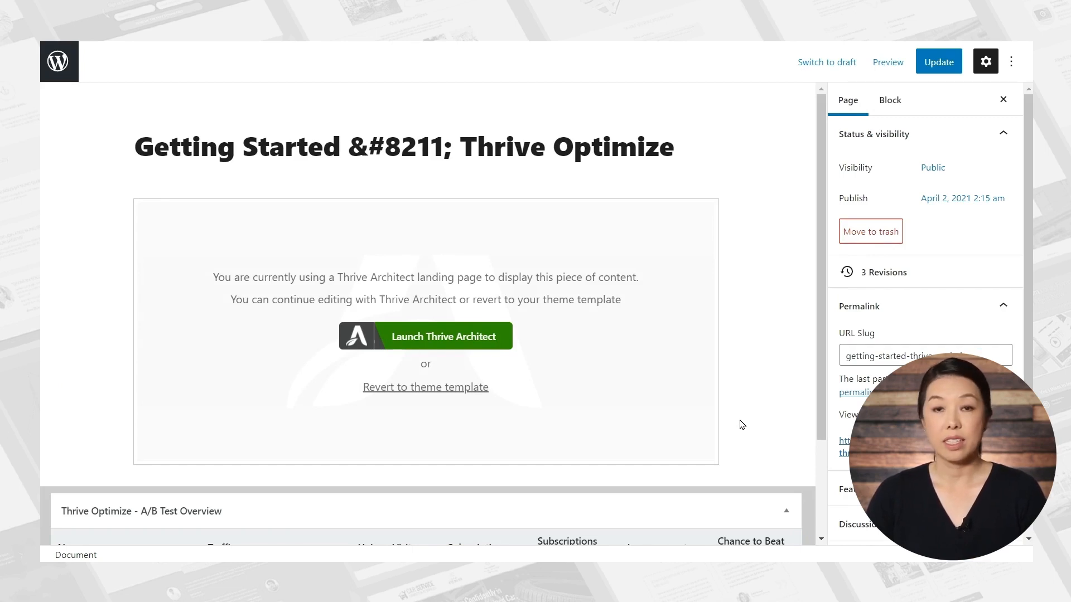
View the A/B Test Overview panel, then return to the WordPress pages list.
scroll("down", 3)
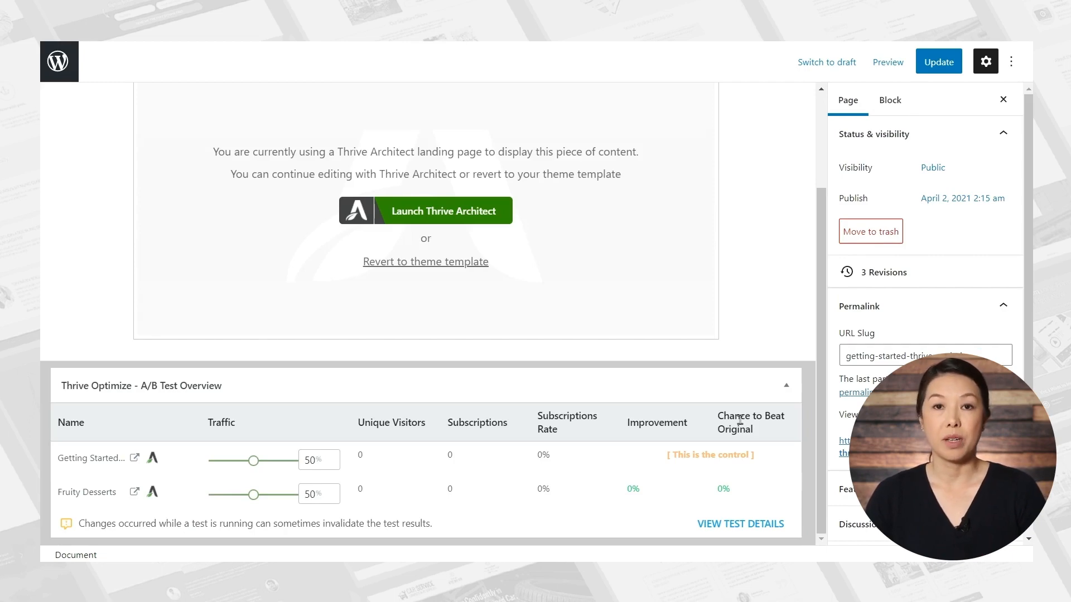
left_click(59, 60)
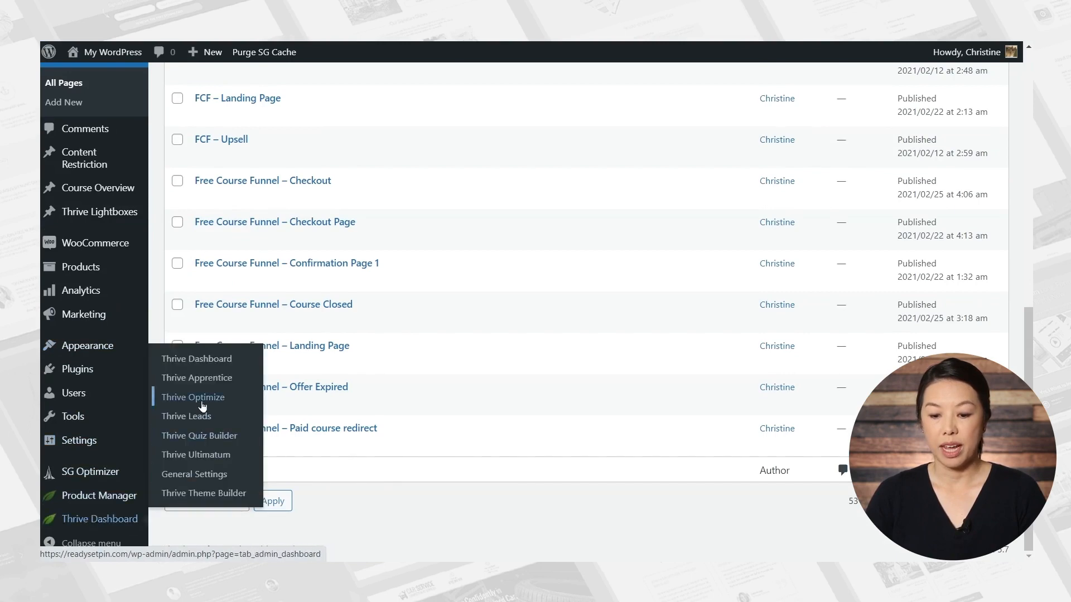
Show Chocolate vs Fruity in the Running A/B Tests Overview on the Thrive Optimize dashboard.
left_click(193, 397)
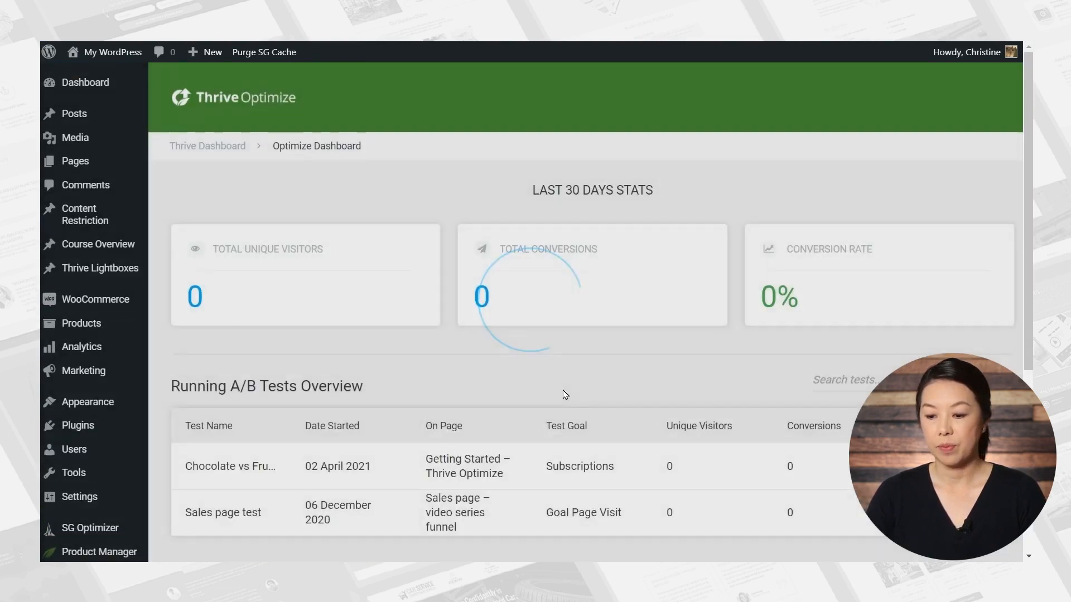
scroll("down", 3)
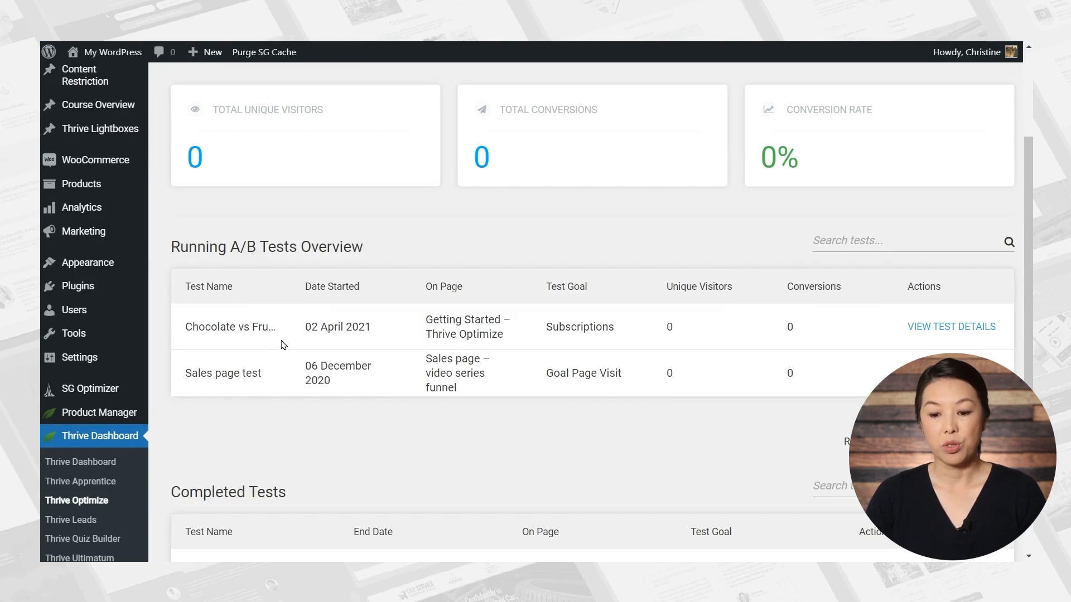